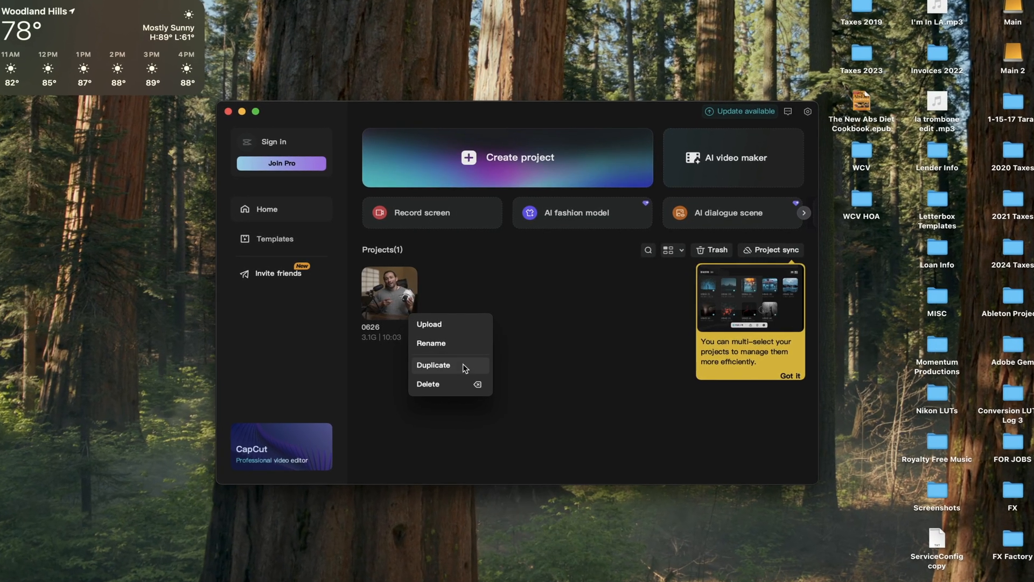
Delete the 0626 project in CapCut and confirm moving it to the trash
left_click(428, 383)
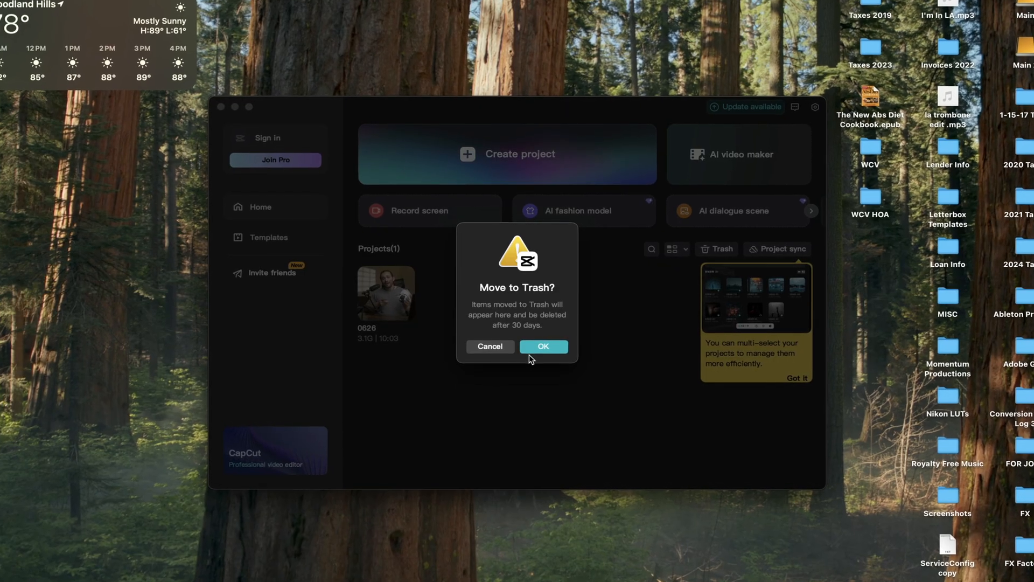
left_click(543, 347)
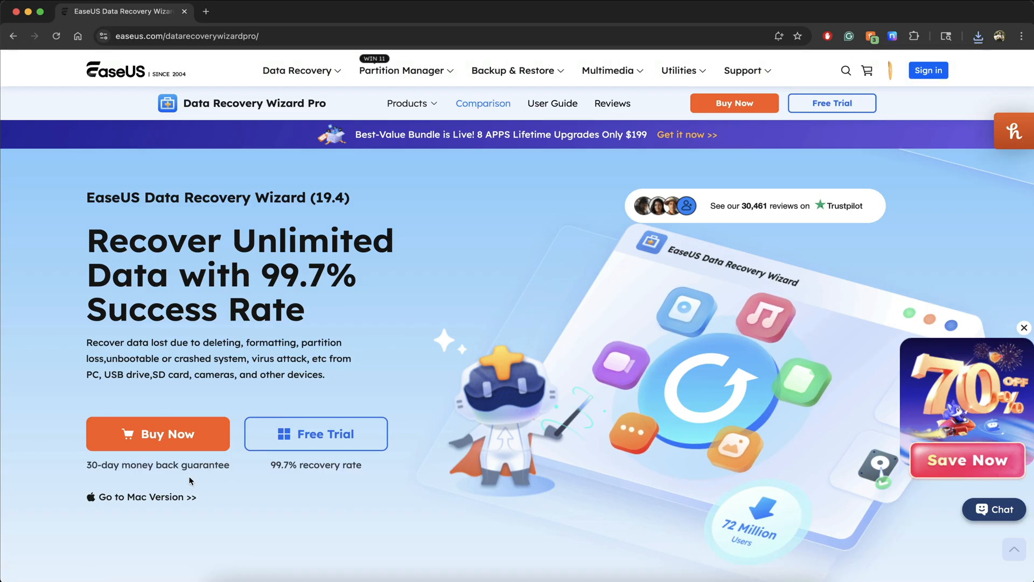
Go to the Mac version page of EaseUS's data recovery software
left_click(147, 497)
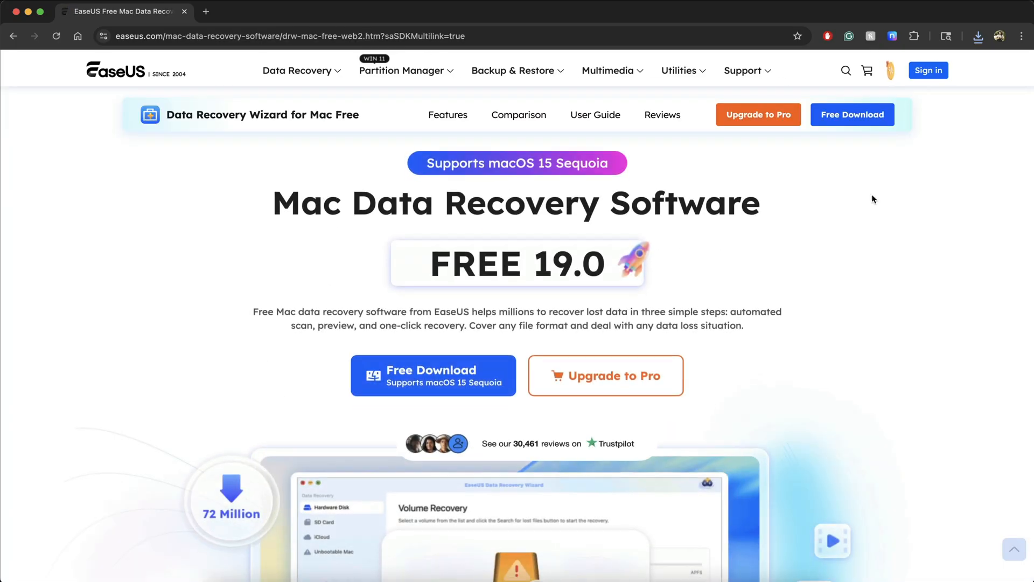
scroll("down", 3)
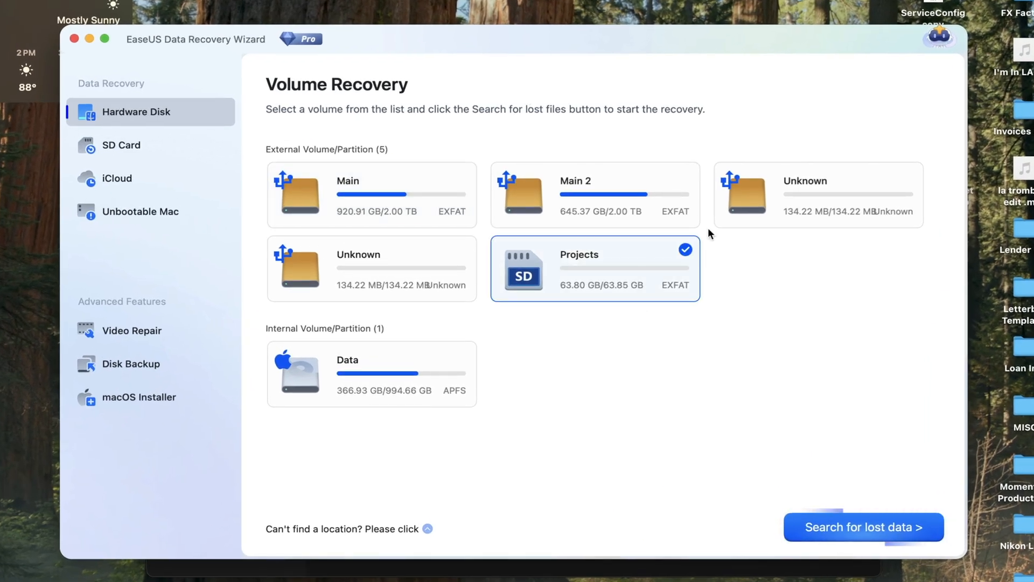
Start a search for lost data on the Projects SD card volume
left_click(865, 527)
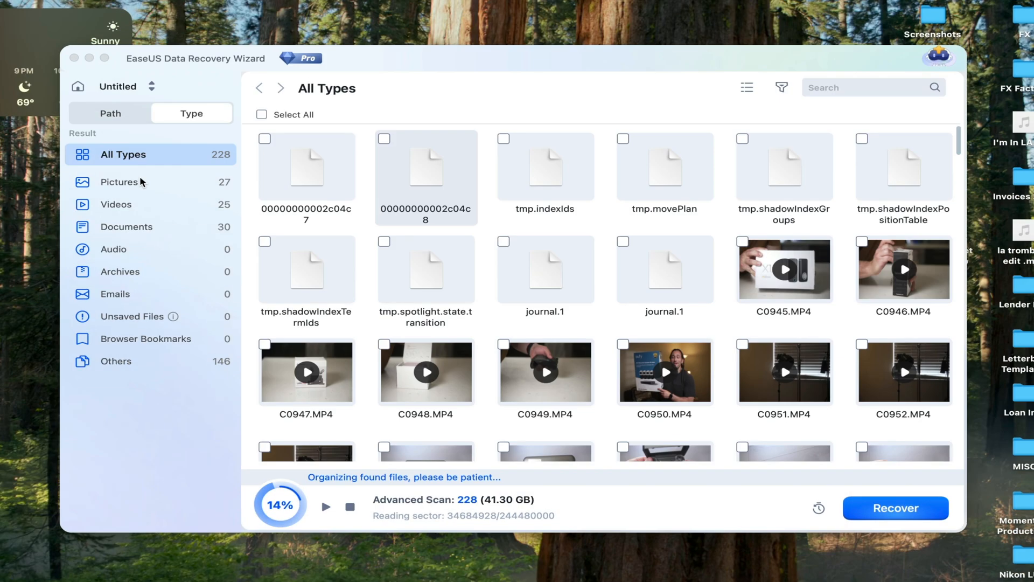
mouse_move(153, 121)
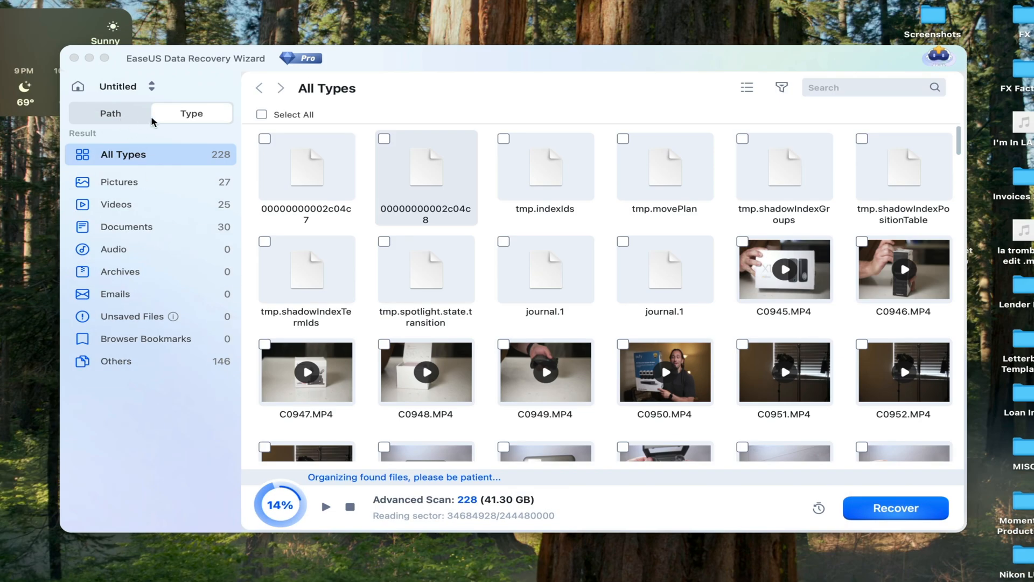
mouse_move(192, 176)
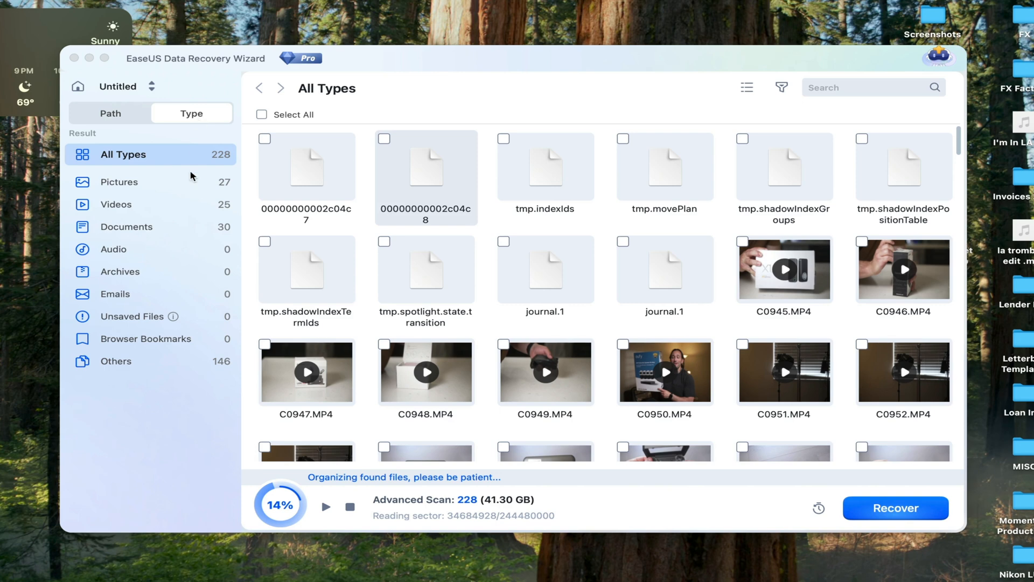
mouse_move(160, 187)
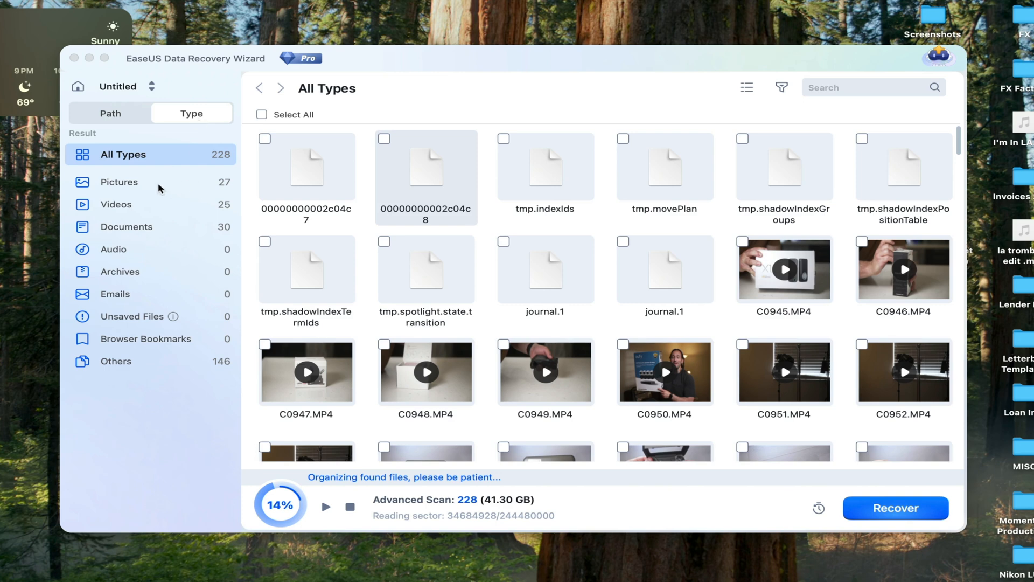
Filter the scan results by Archives, Emails, then Pictures and browse the 27 found pictures
left_click(121, 271)
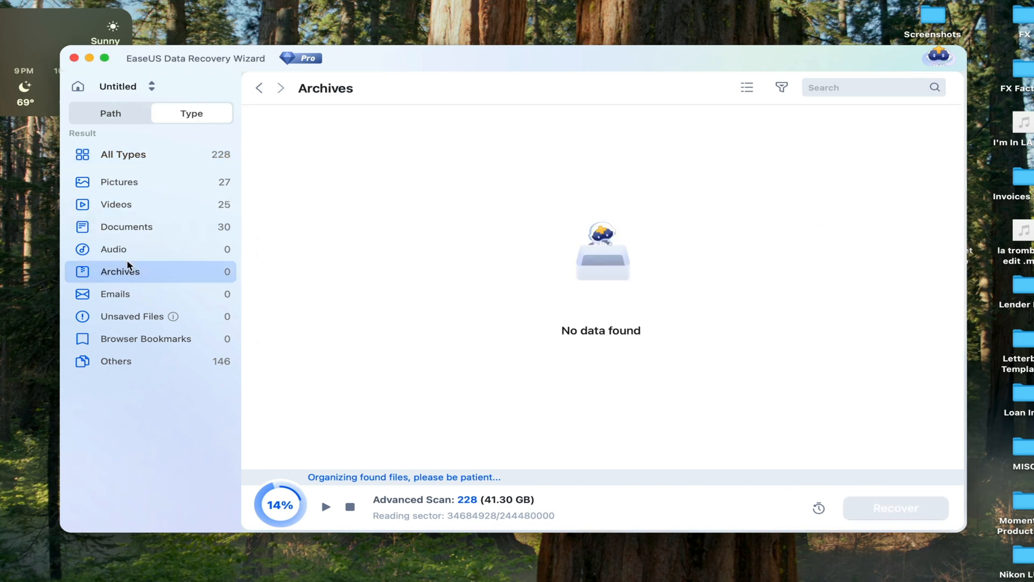
left_click(115, 293)
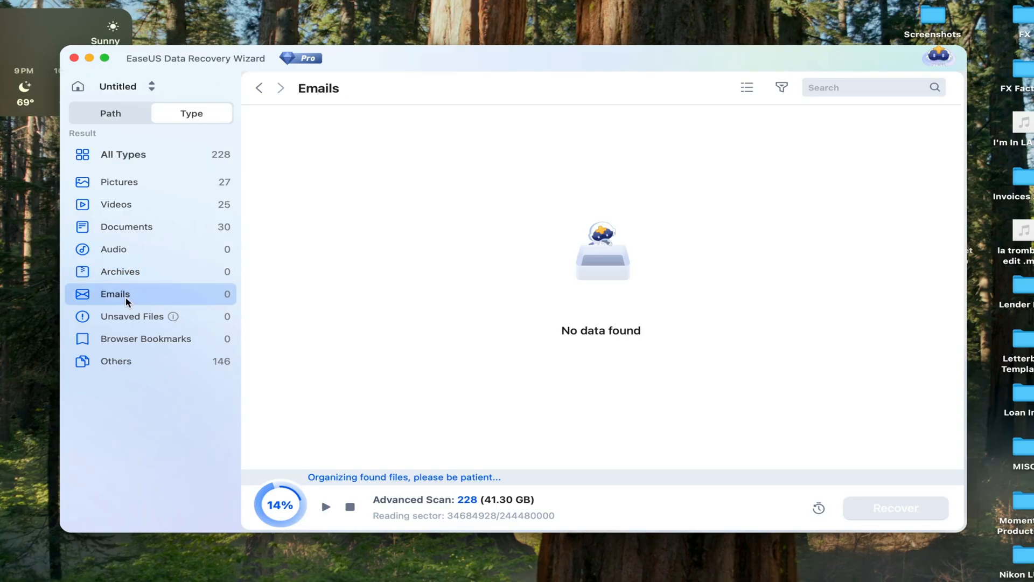
mouse_move(136, 353)
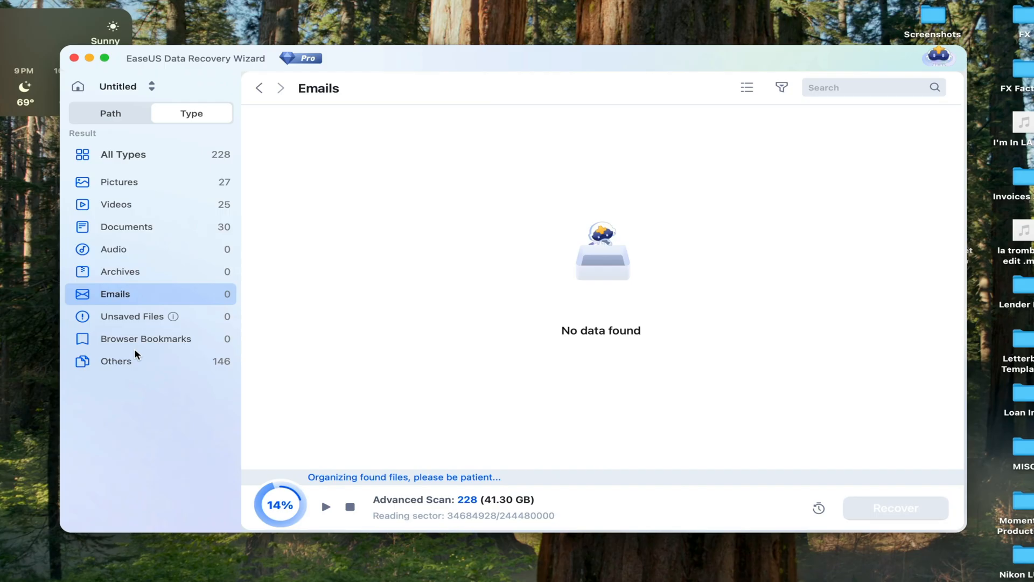
left_click(119, 183)
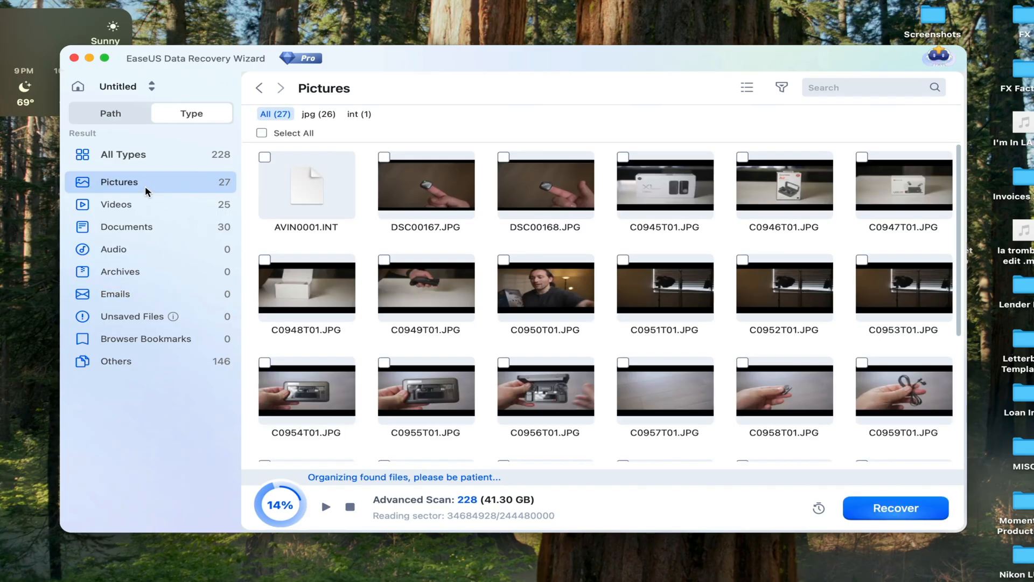
scroll("down", 3)
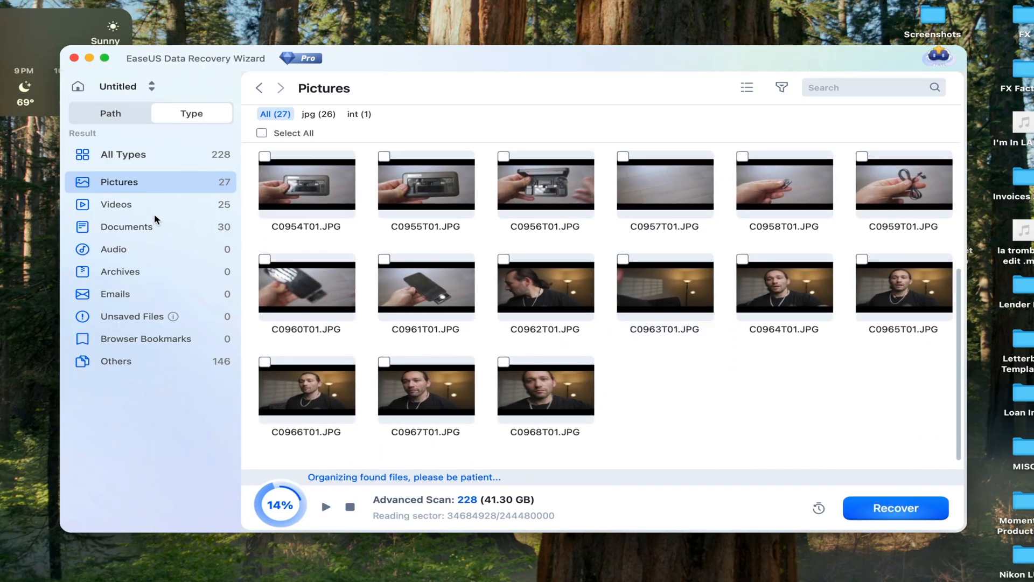
left_click(110, 113)
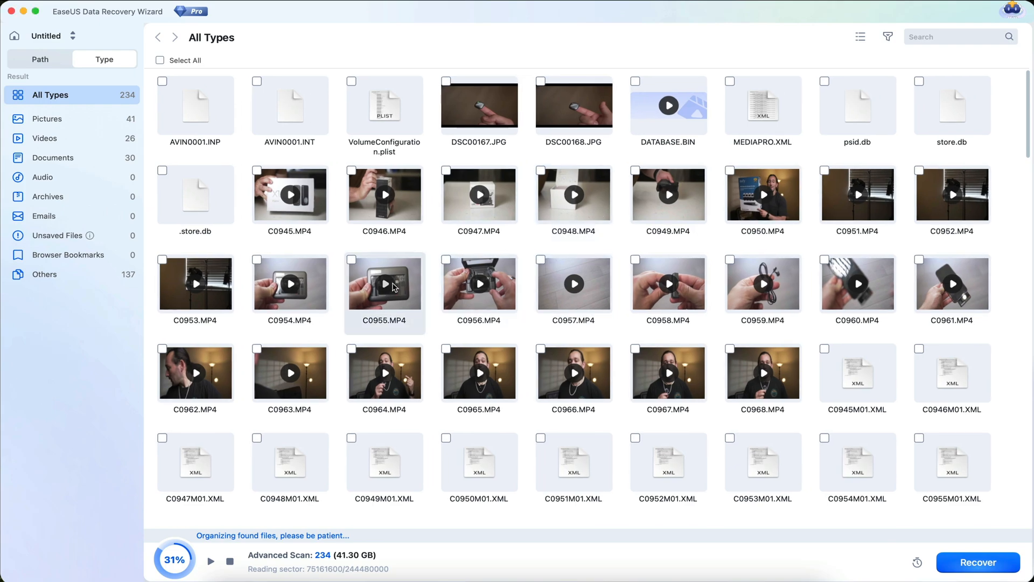
double_click(385, 285)
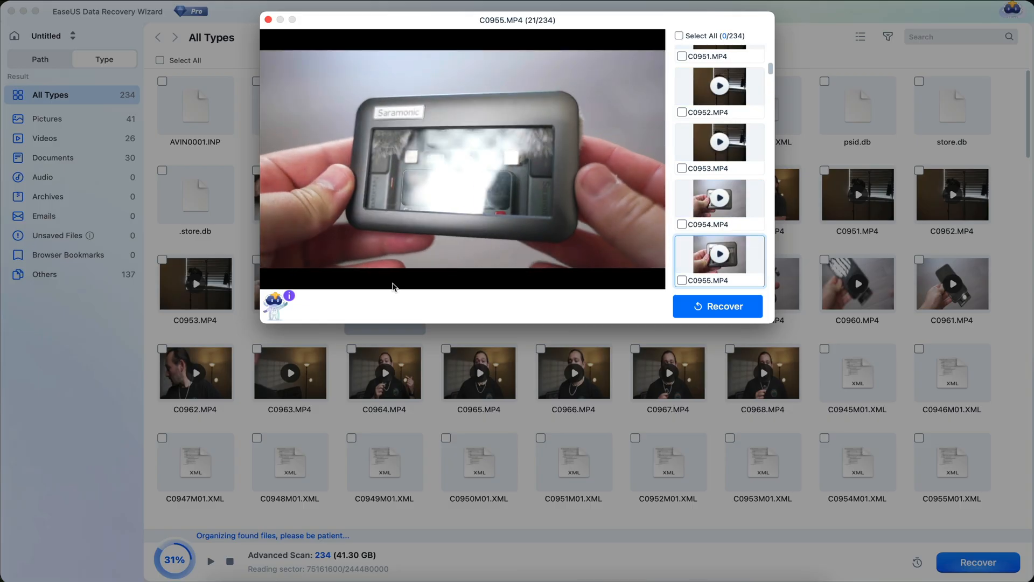
left_click_drag(516, 20, 586, 81)
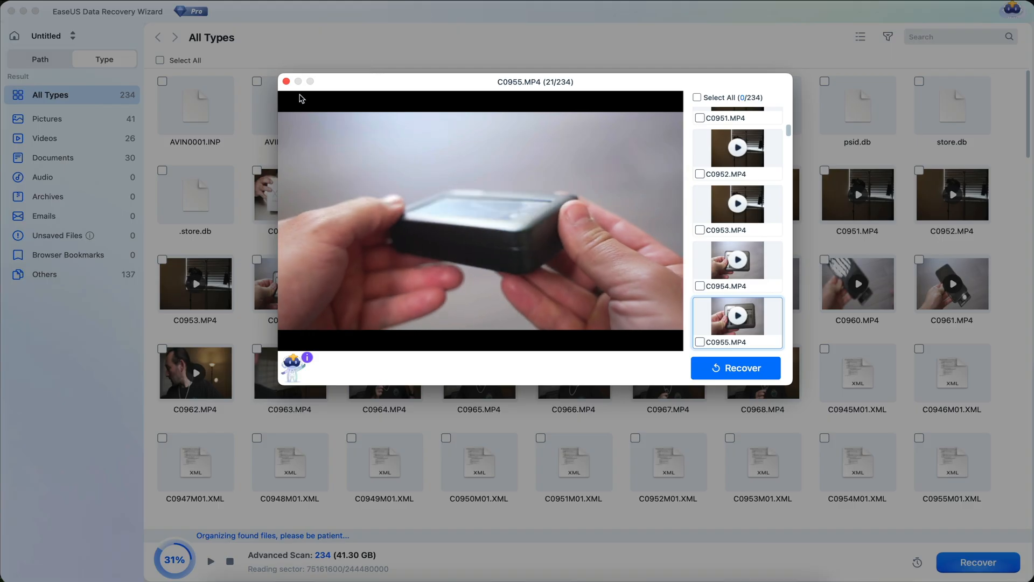
left_click(287, 82)
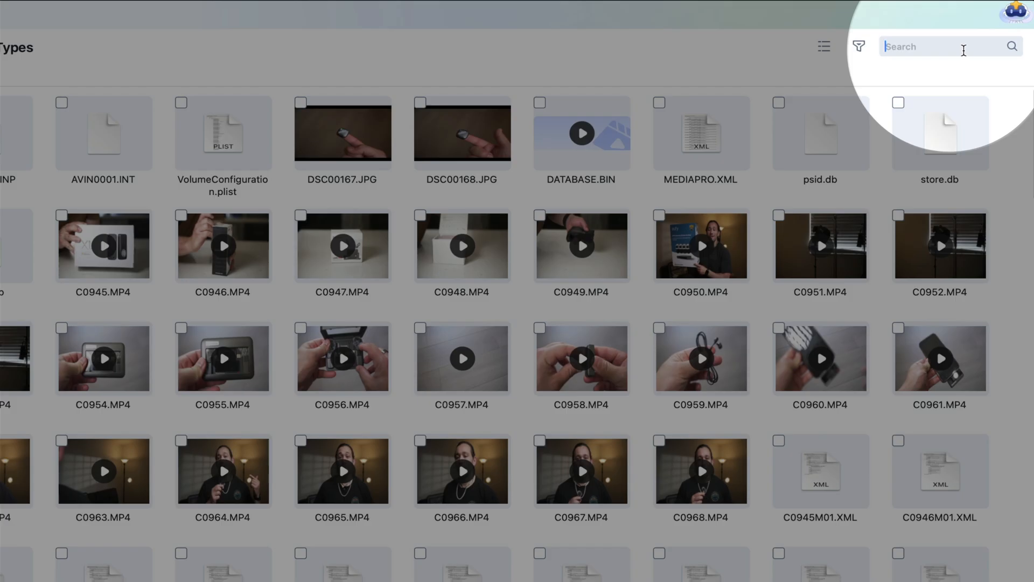
Begin a name search through the found files with the letter 'c'
type("c")
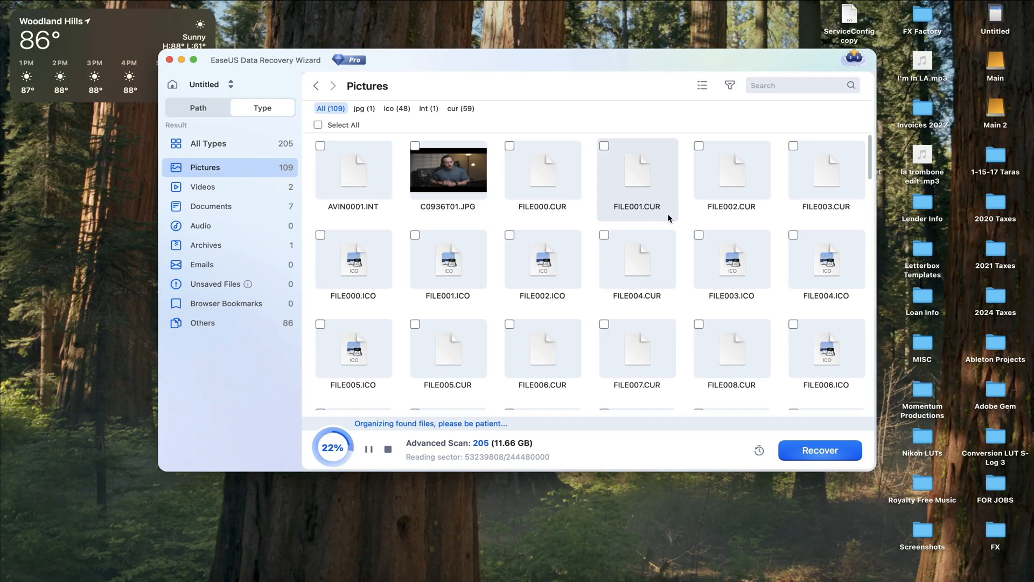
Show all found file types together and browse the results
left_click(208, 144)
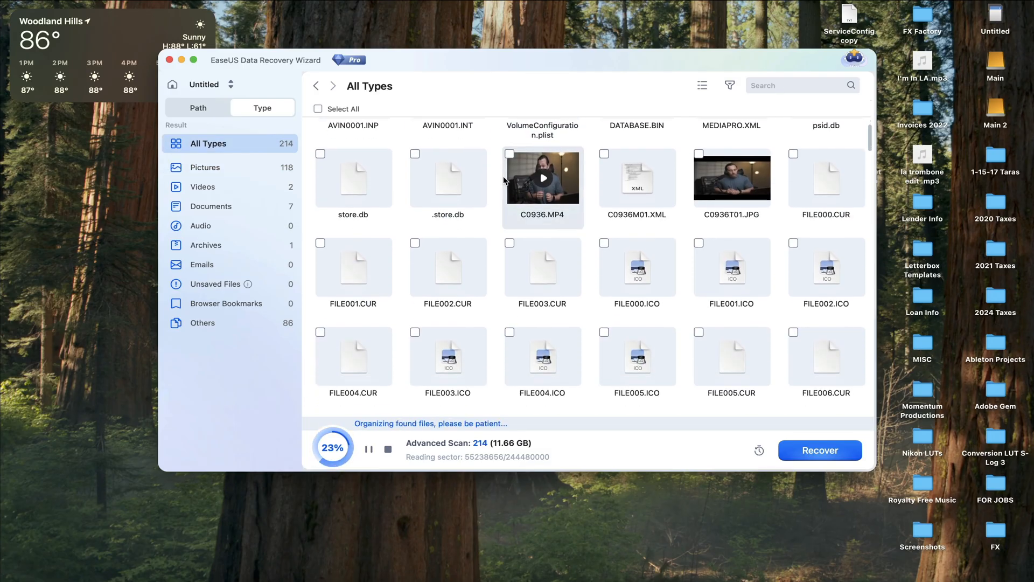
scroll("down", 3)
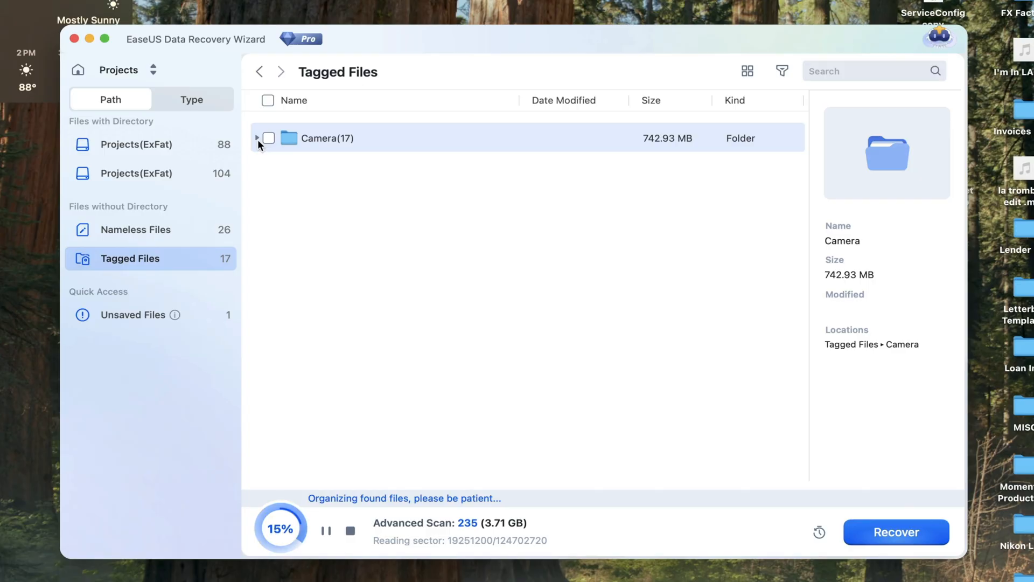
Recover the 0626 items from Projects(ExFat) CapCut Drafts and dismiss the Recovery Completed notice
left_click(136, 145)
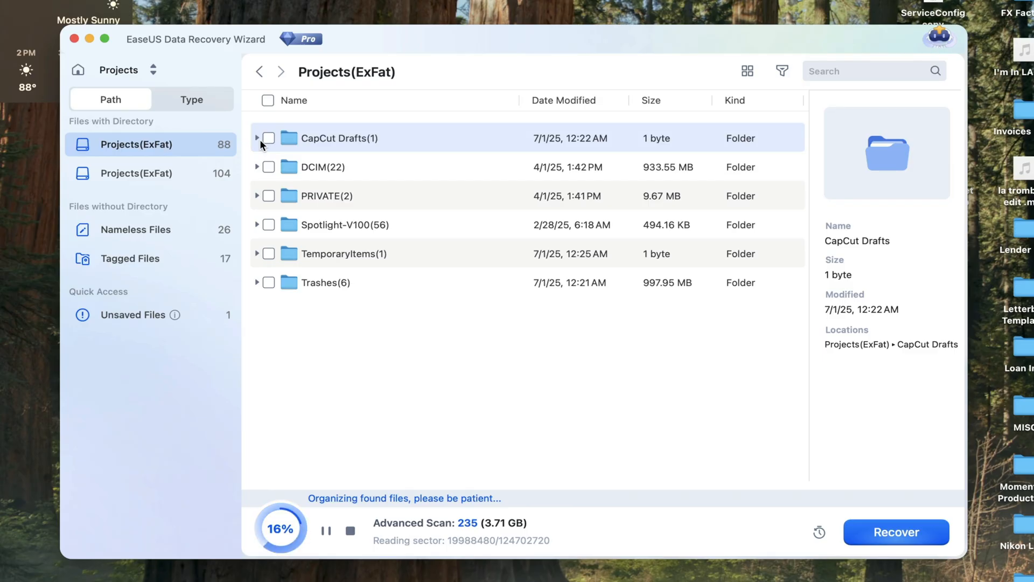
left_click(897, 532)
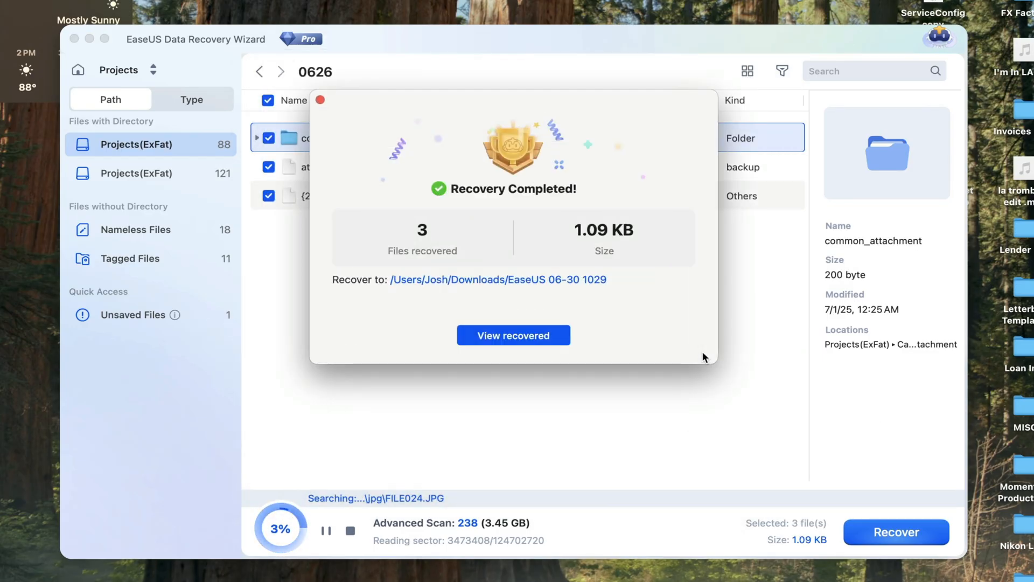
left_click(513, 335)
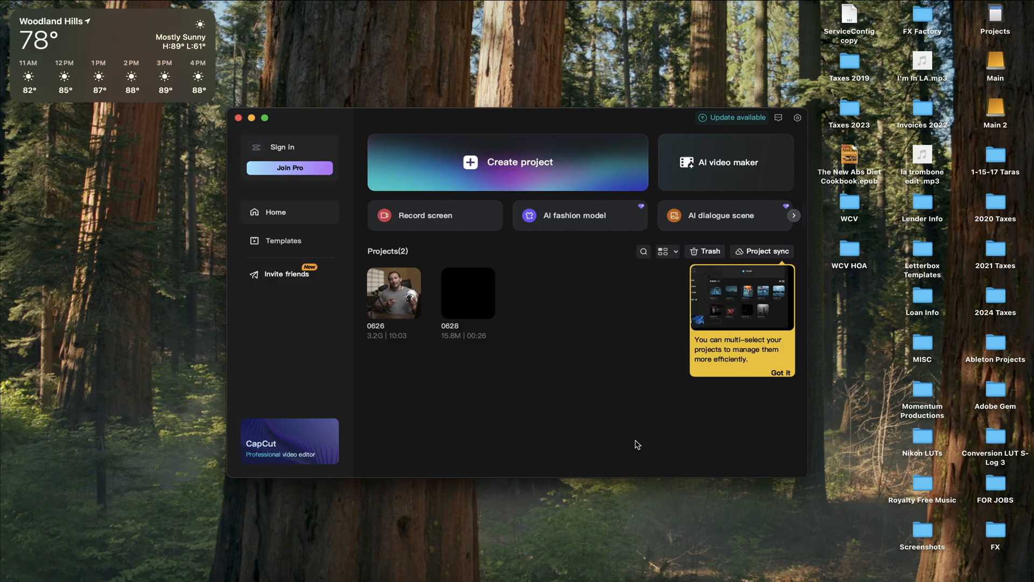
Bring up the 0630 (1) project's actions in CapCut and choose Duplicate
double_click(395, 293)
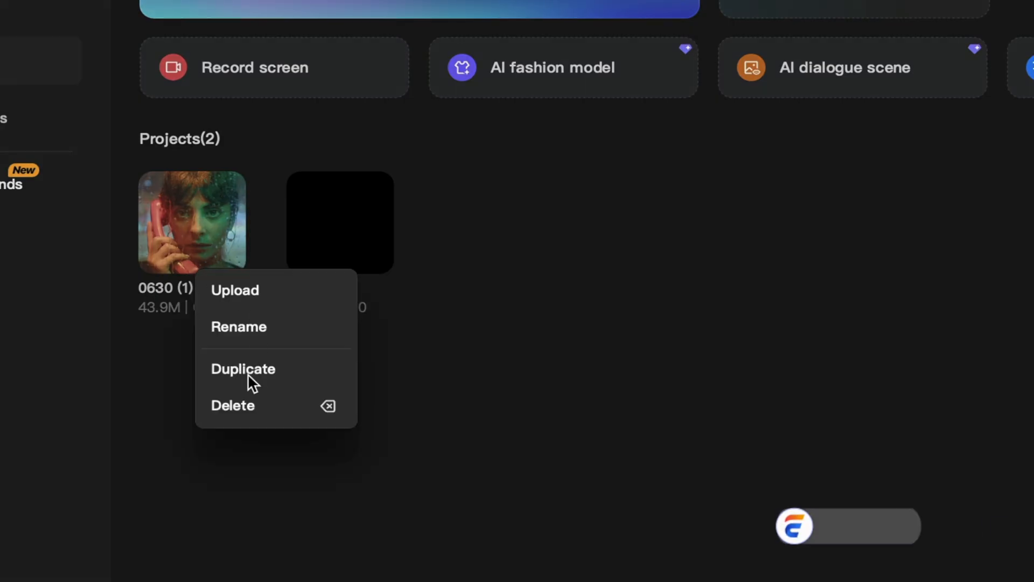
left_click(243, 368)
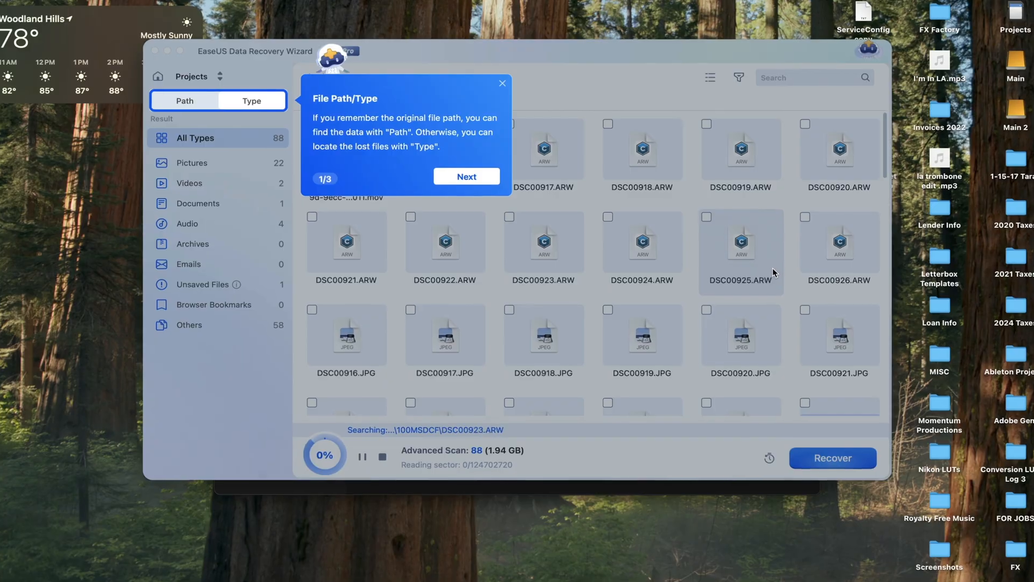
Dismiss the path/type guide, filter to Pictures and select C0936T01.JPG
left_click(467, 177)
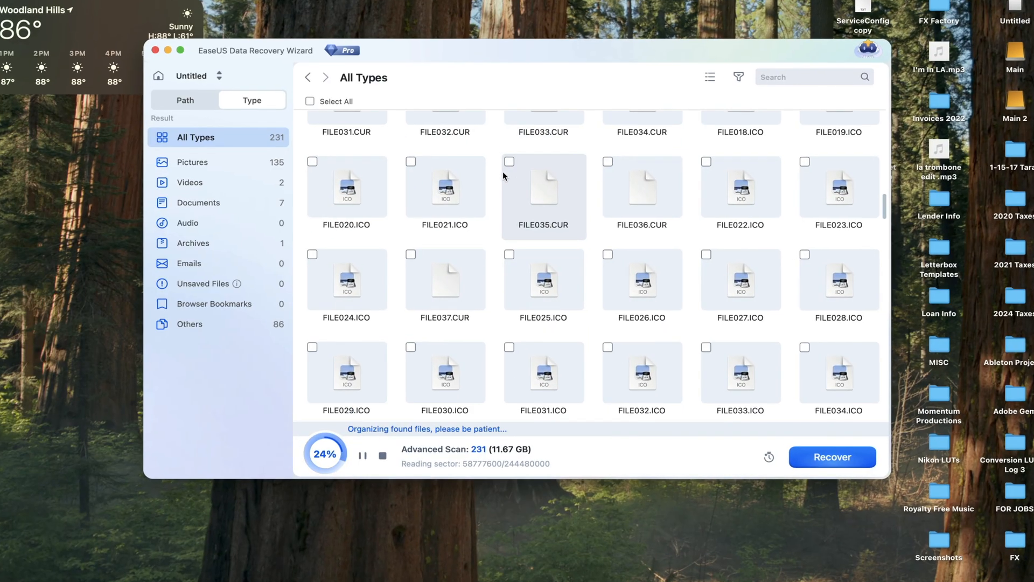
left_click(192, 162)
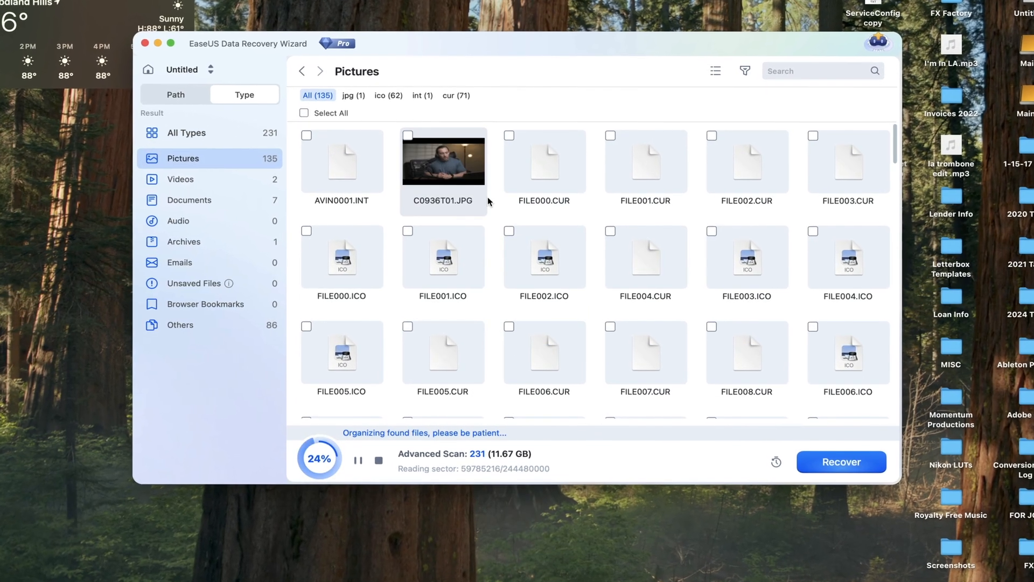
left_click(180, 325)
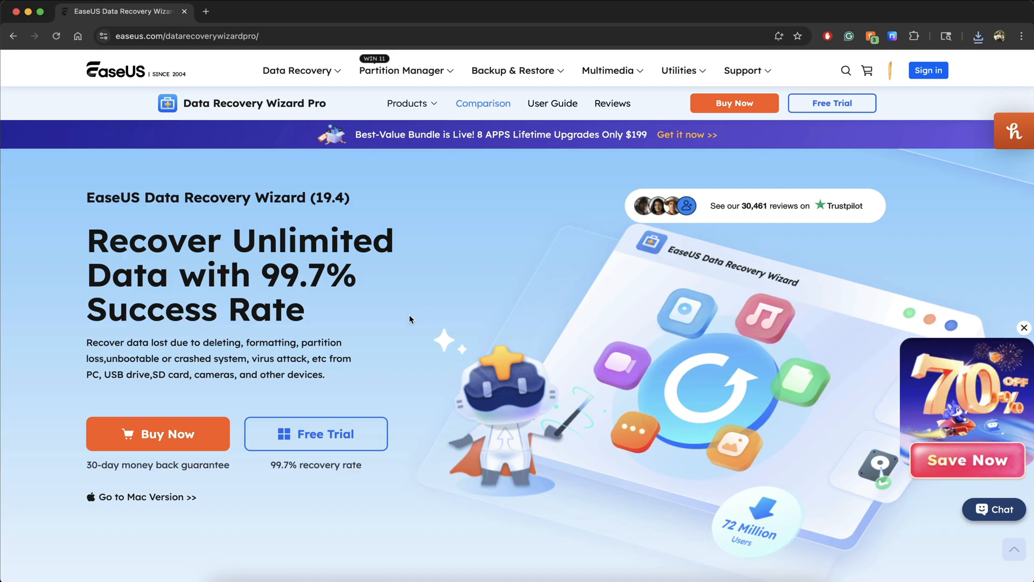
Go to the free Mac data recovery software page on the EaseUS site
left_click(146, 497)
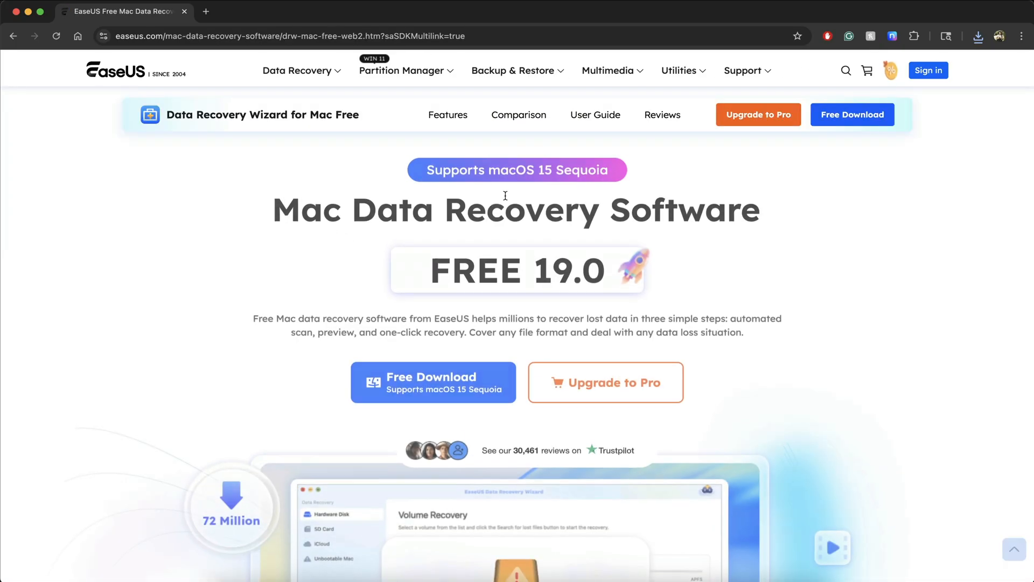